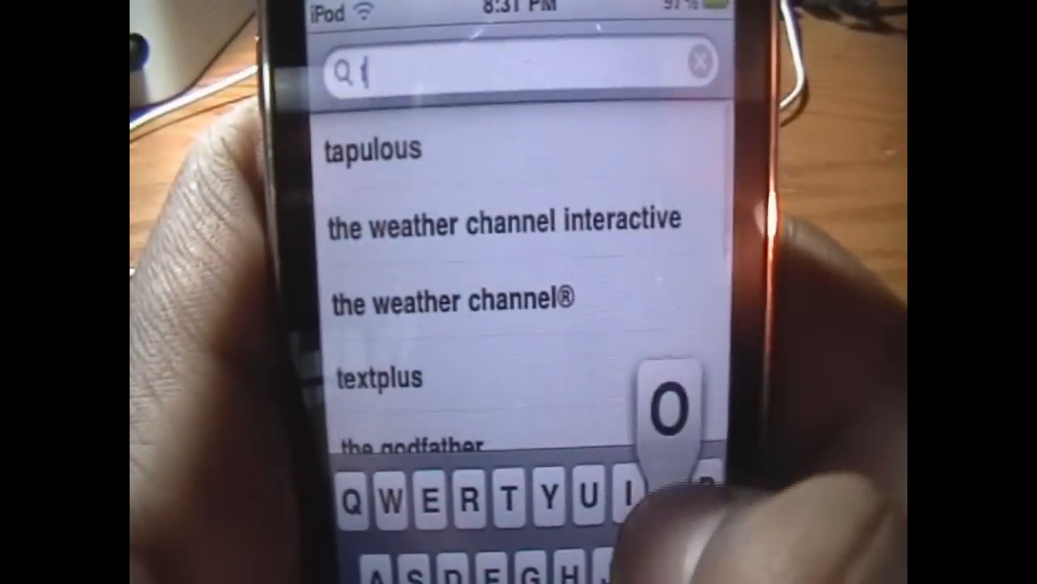
Search the App Store for 'touch mouse' and pick the Touch Mouse suggestion.
{"action": "type", "text": "ouq"}
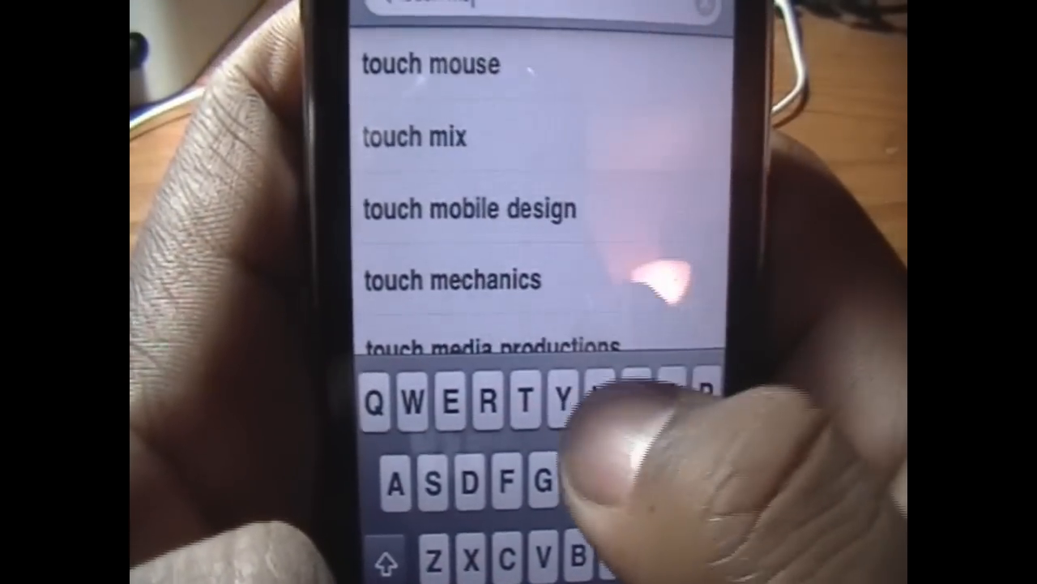
{"action": "left_click", "coordinate": [430, 64]}
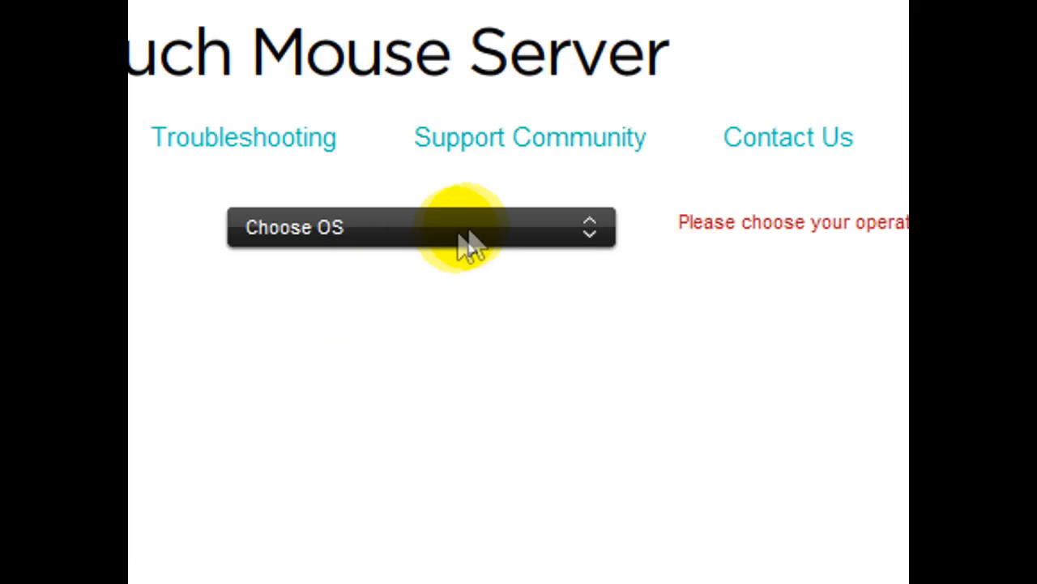
Download the 32-bit touchmouse1.0.exe server for Windows Vista and choose Run.
{"action": "left_click", "coordinate": [421, 227]}
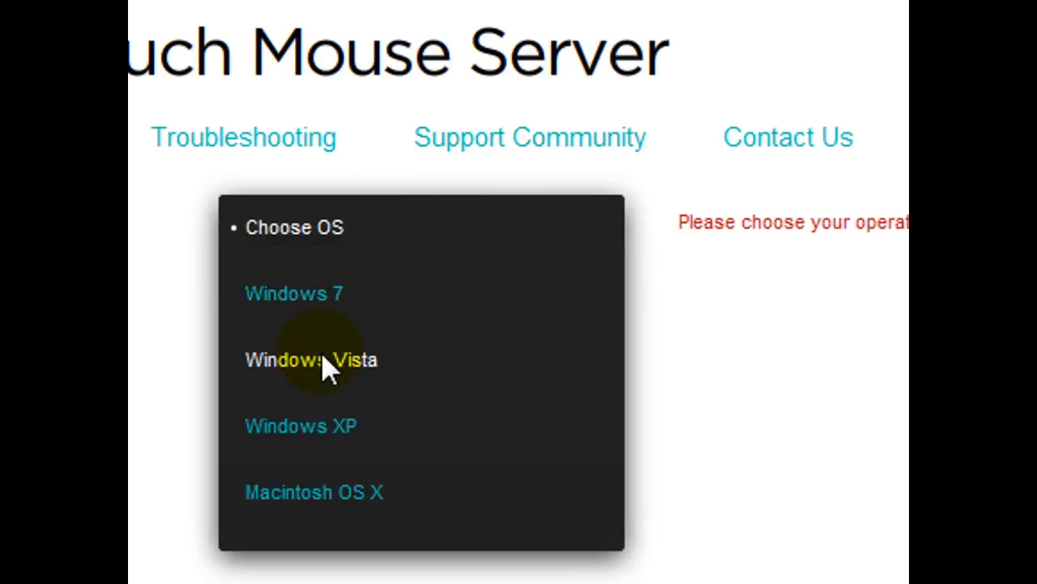
{"action": "left_click", "coordinate": [311, 359]}
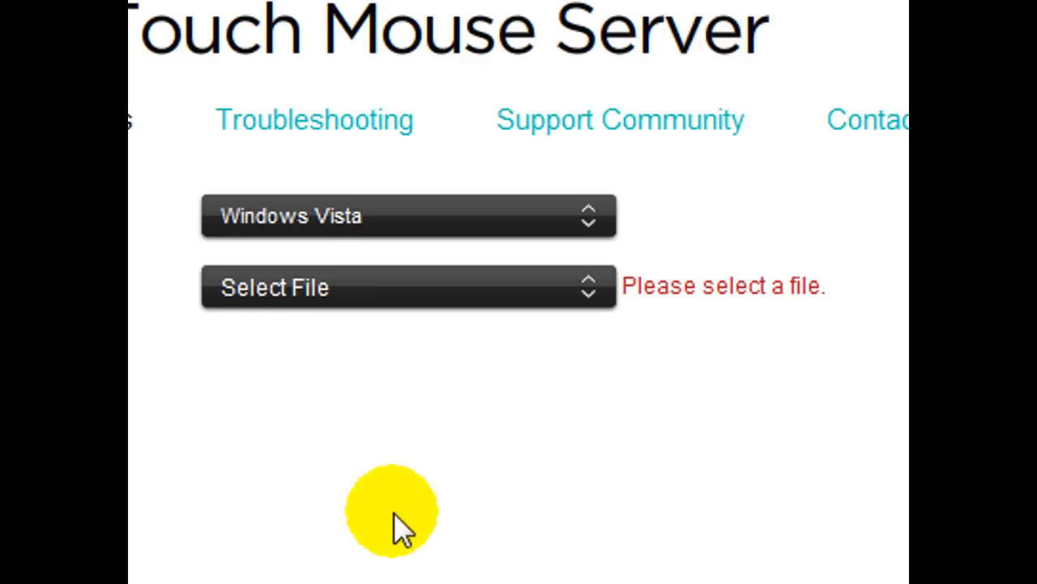
{"action": "left_click", "coordinate": [408, 287]}
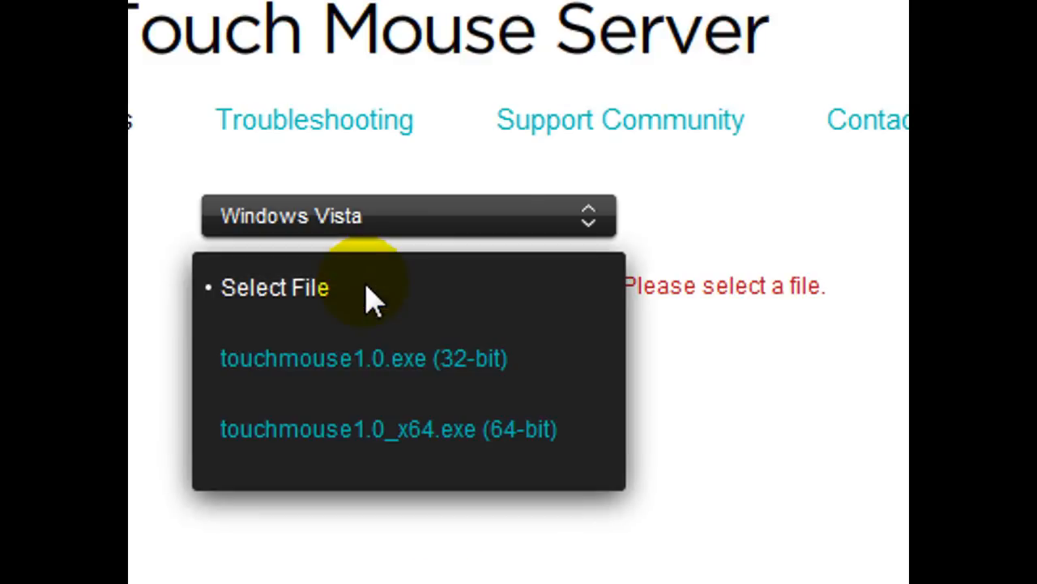
{"action": "left_click", "coordinate": [363, 358]}
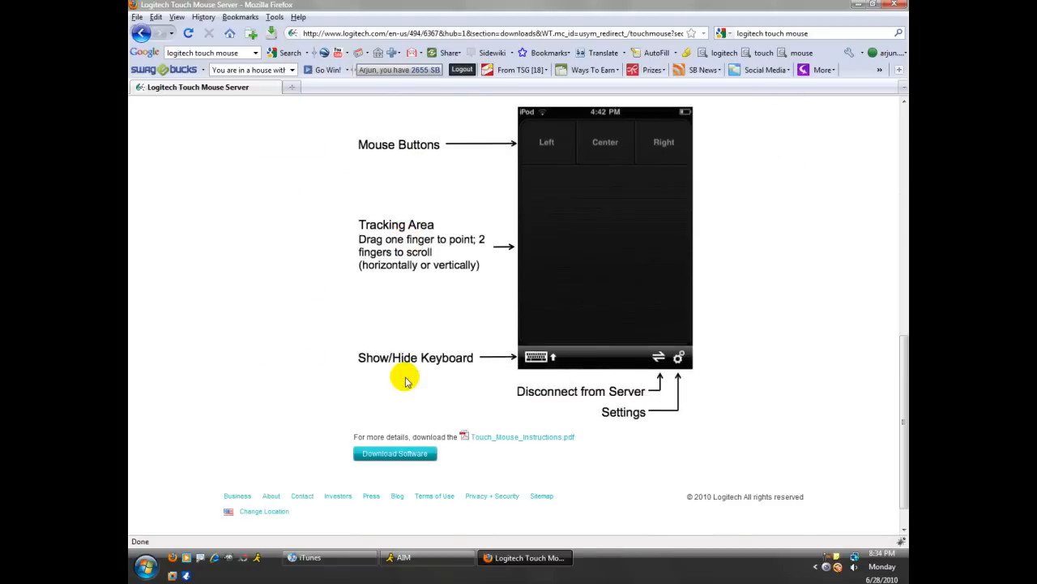
{"action": "left_click", "coordinate": [395, 453]}
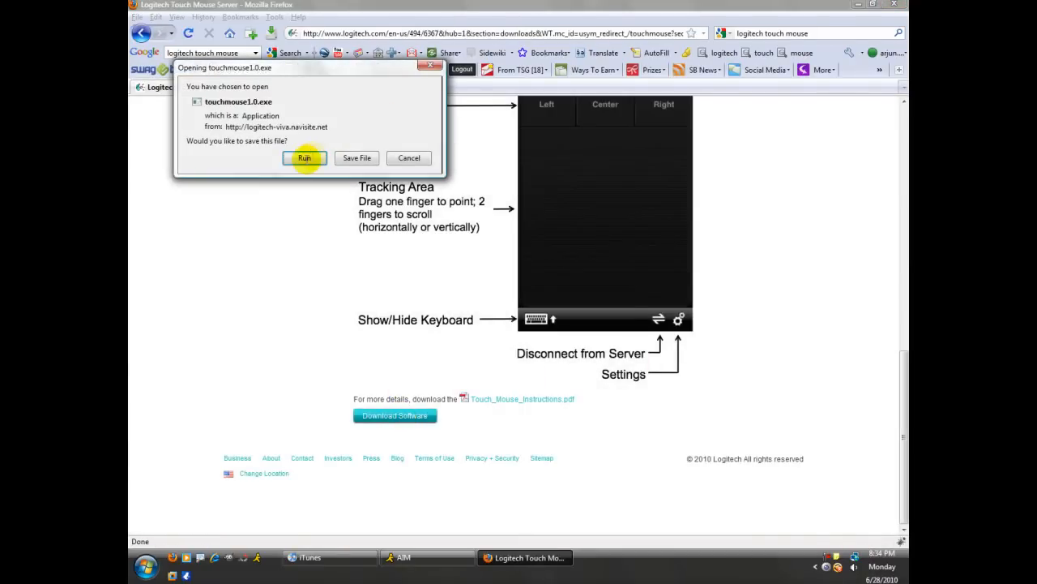
{"action": "left_click", "coordinate": [305, 158]}
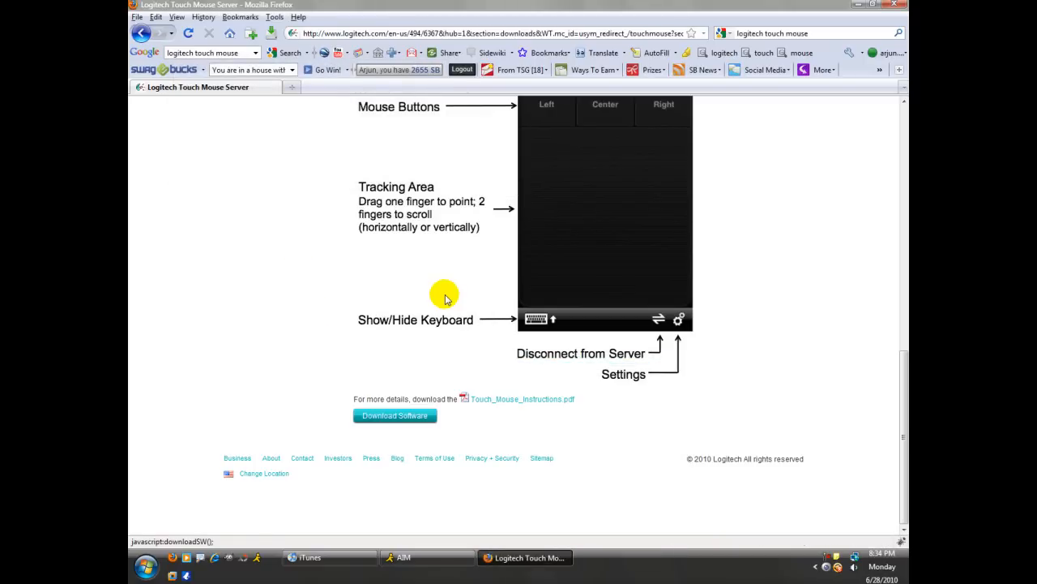
{"action": "mouse_move", "coordinate": [447, 294]}
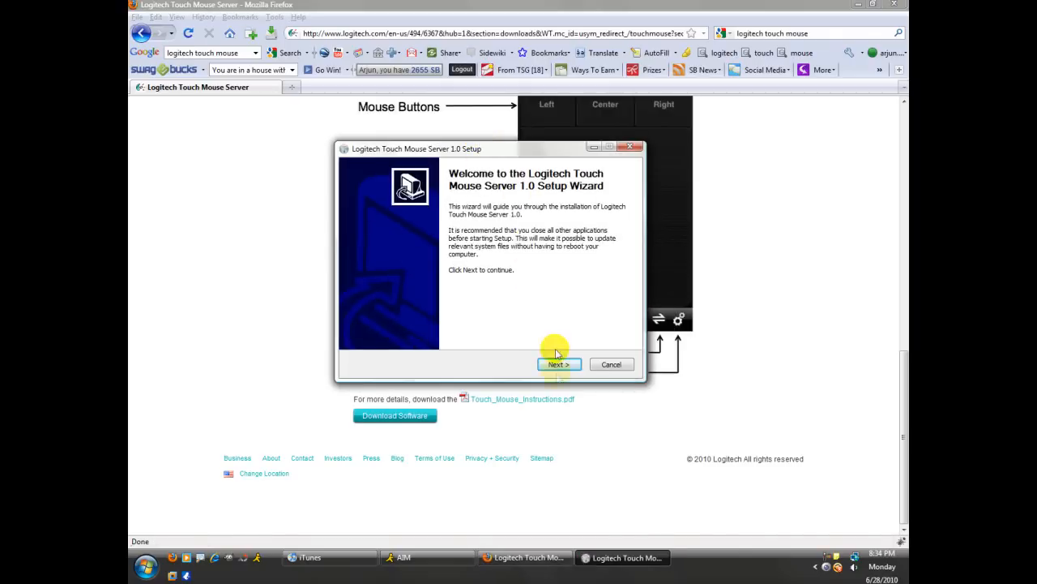
Agree to the license, install Touch Mouse Server 1.0 and close the finished wizard.
{"action": "left_click", "coordinate": [558, 363]}
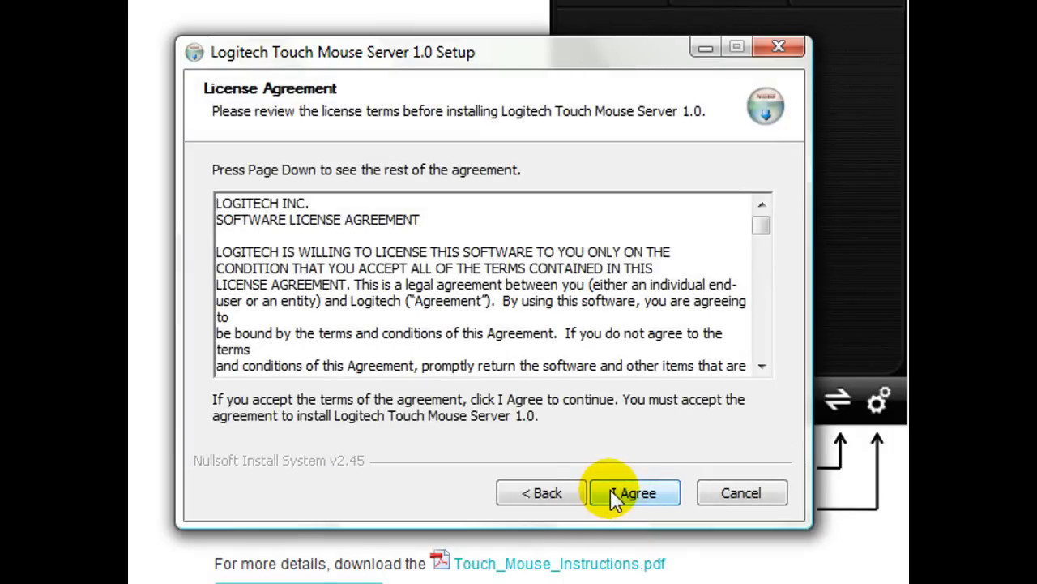
{"action": "left_click", "coordinate": [634, 493]}
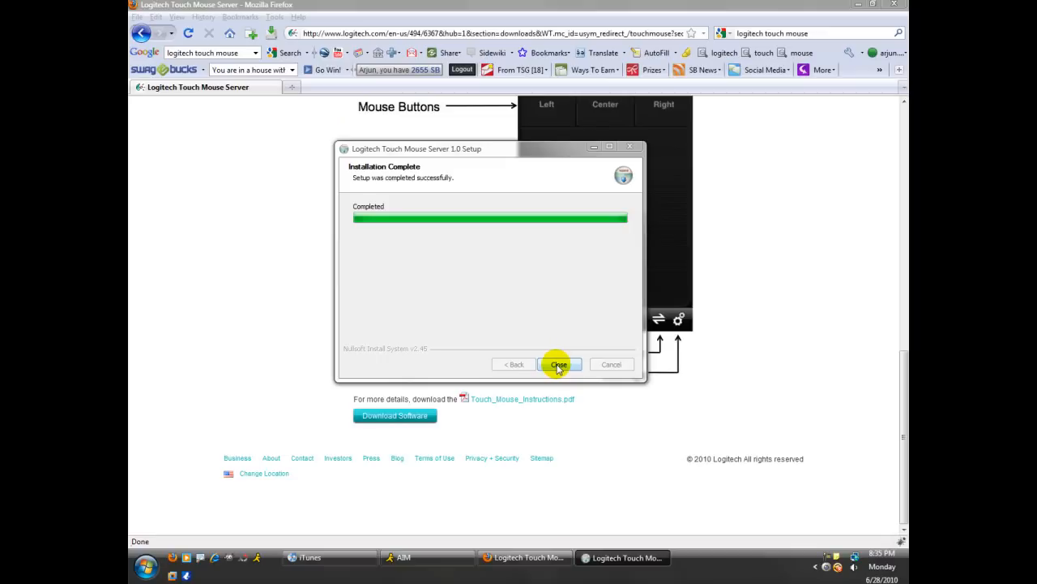
{"action": "left_click", "coordinate": [558, 363]}
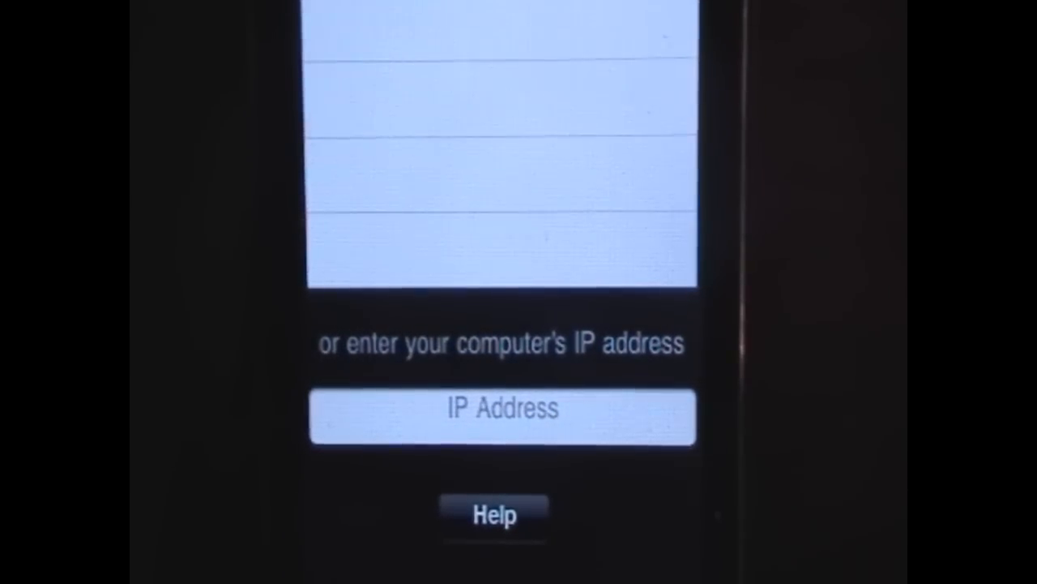
Enter the computer's IP address so the iPod connects to Touch Mouse Server.
{"action": "left_click", "coordinate": [501, 121]}
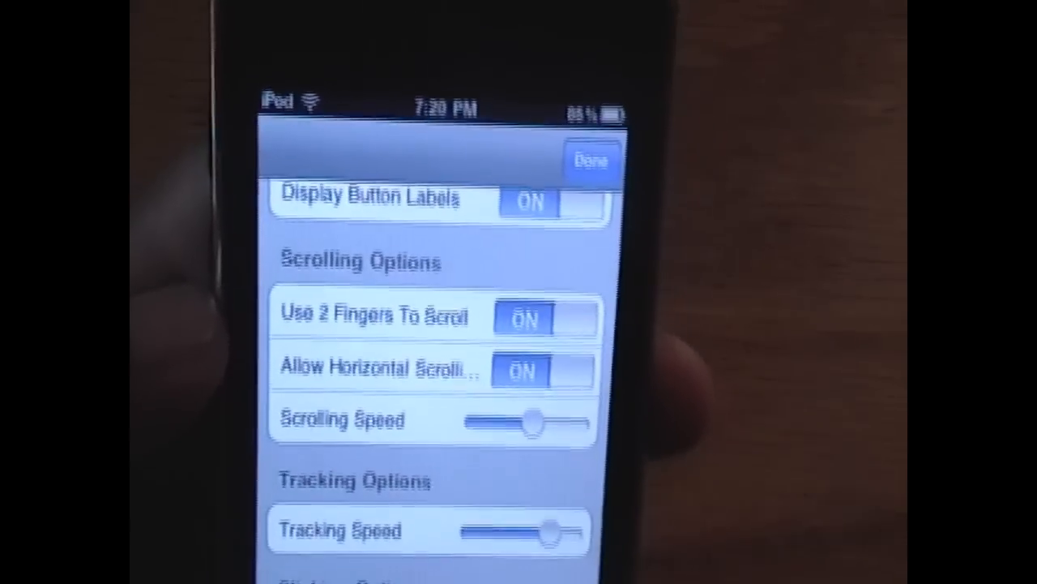
Scroll through the Scrolling, Tracking, Clicking and Application options, then return to the trackpad via Done.
{"action": "scroll", "scroll_direction": "down", "scroll_amount": 3}
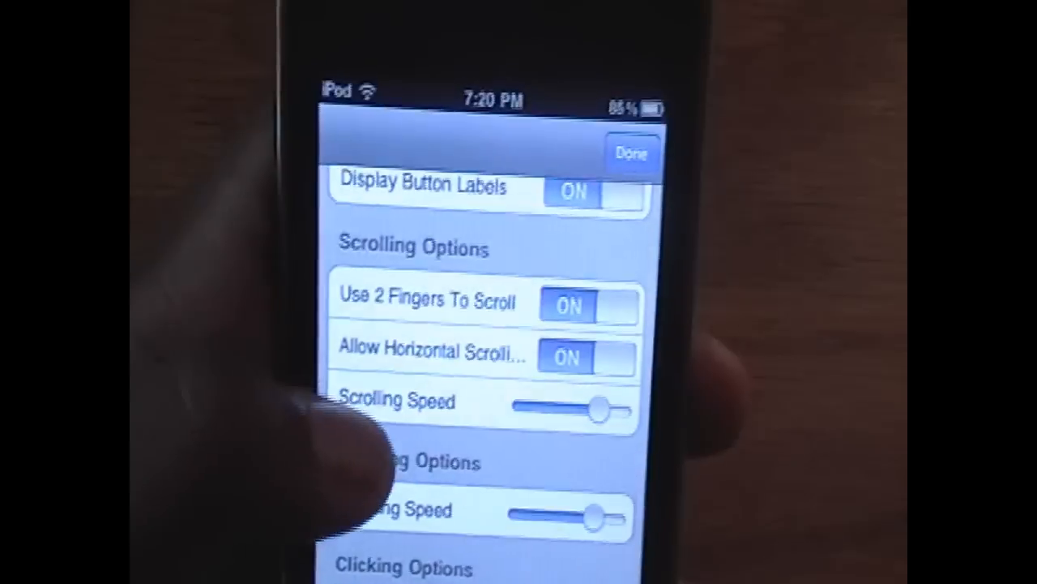
{"action": "scroll", "scroll_direction": "down", "scroll_amount": 3}
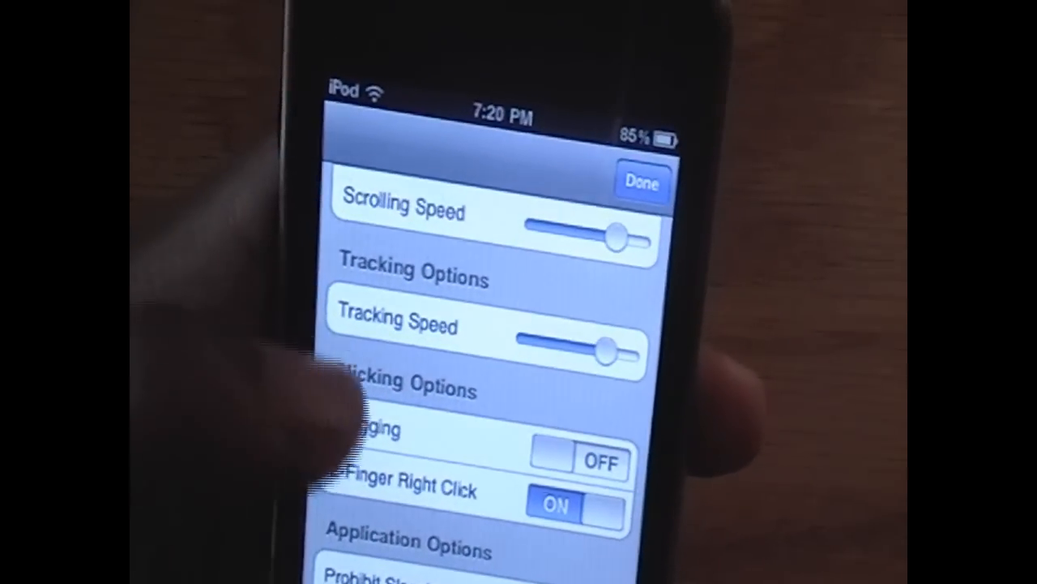
{"action": "scroll", "scroll_direction": "down", "scroll_amount": 3}
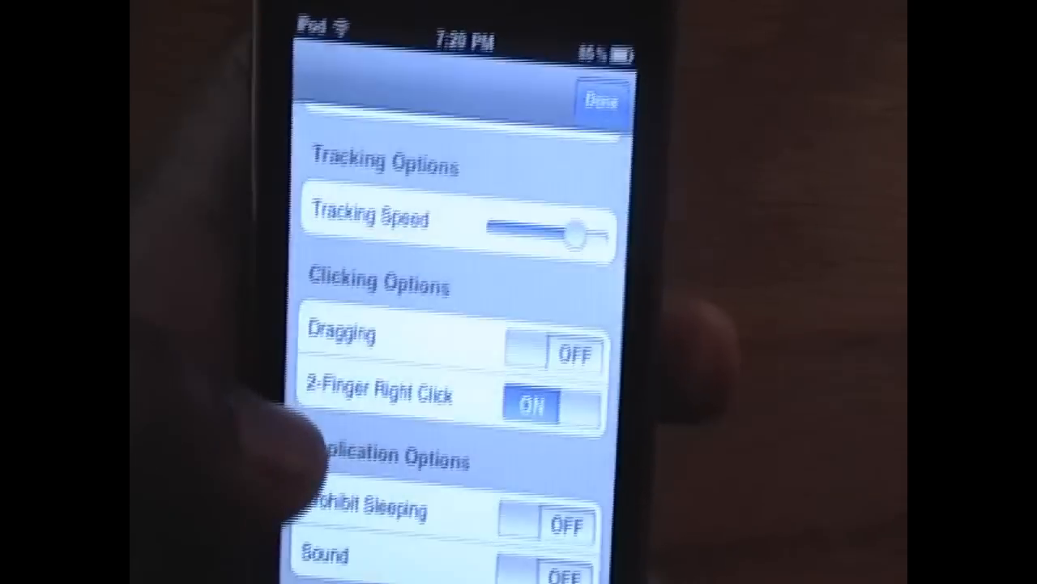
{"action": "scroll", "scroll_direction": "down", "scroll_amount": 3}
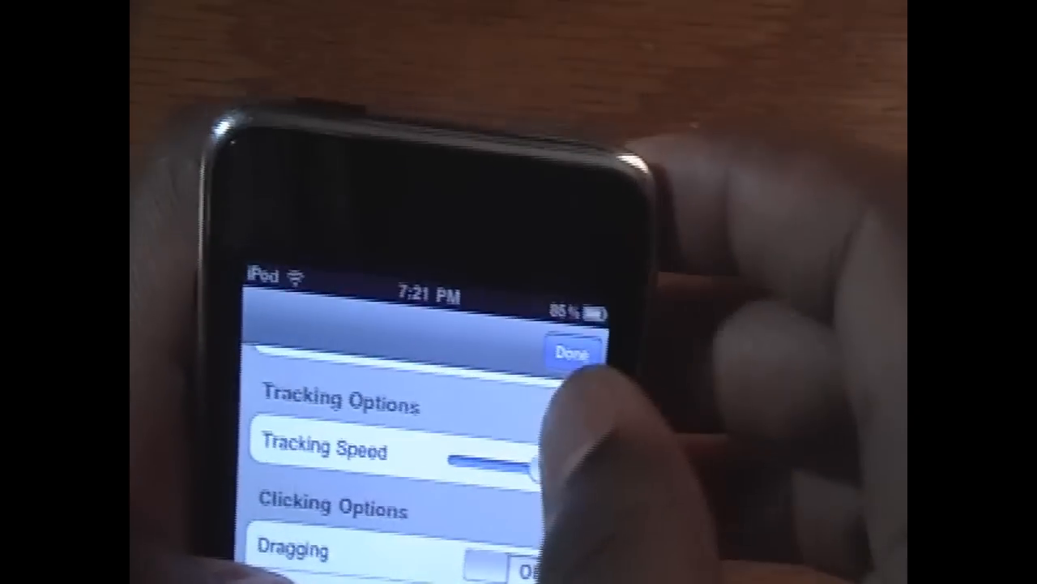
{"action": "left_click", "coordinate": [574, 353]}
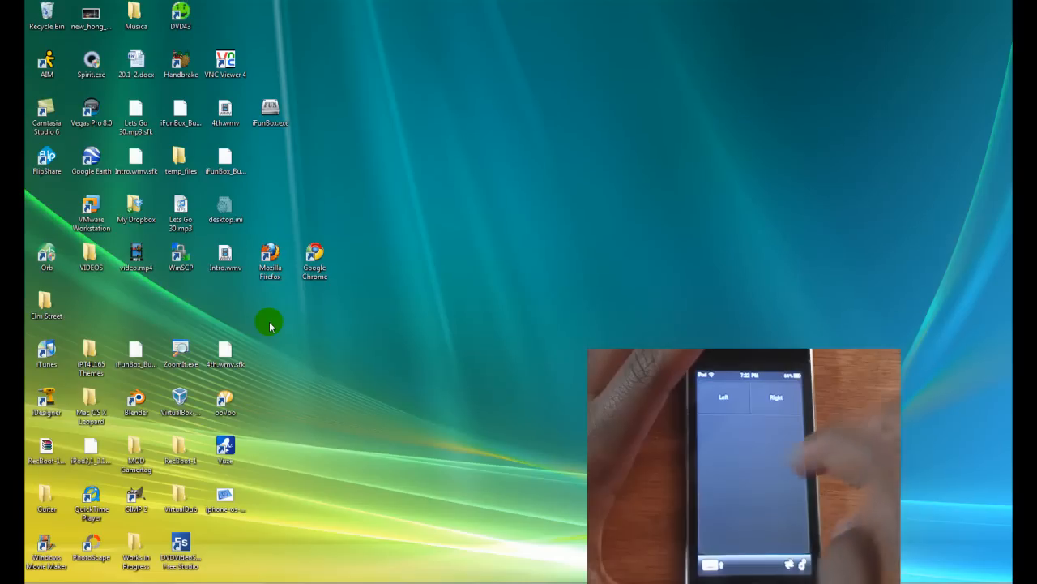
{"action": "mouse_move", "coordinate": [350, 217]}
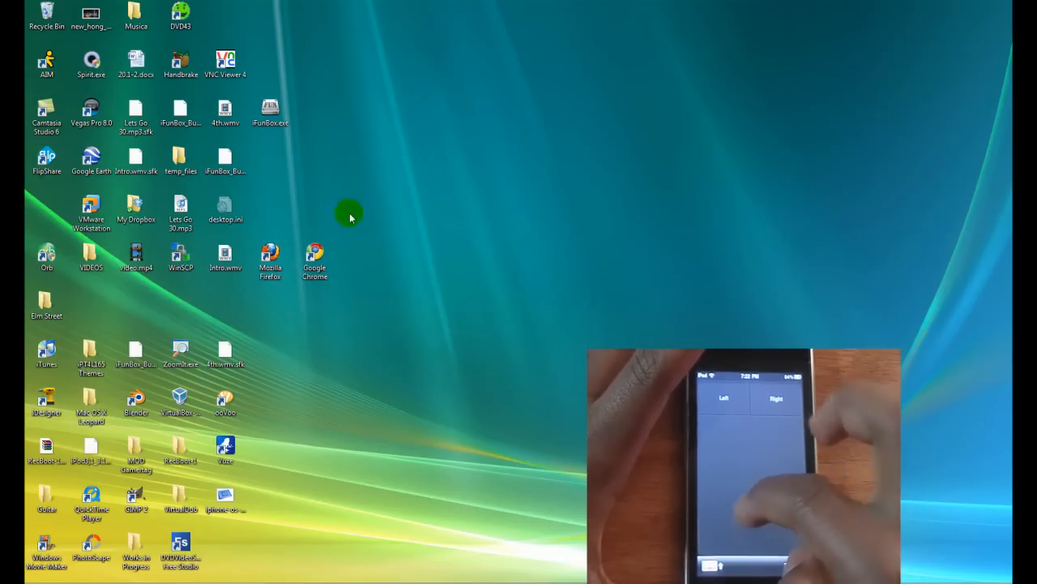
{"action": "mouse_move", "coordinate": [467, 171]}
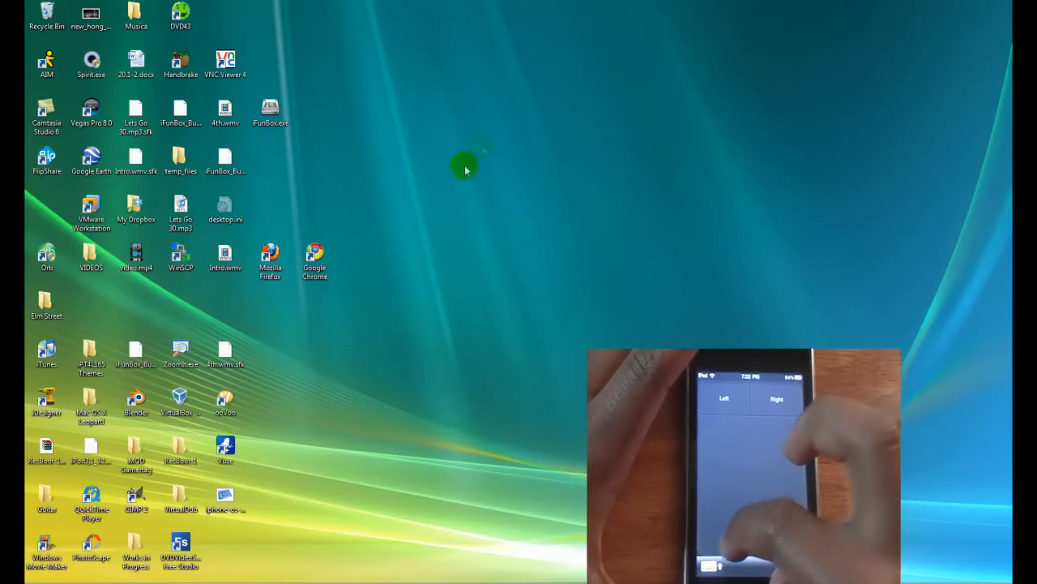
Launch Google Chrome from its desktop shortcut using the iPod trackpad.
{"action": "left_click", "coordinate": [315, 256]}
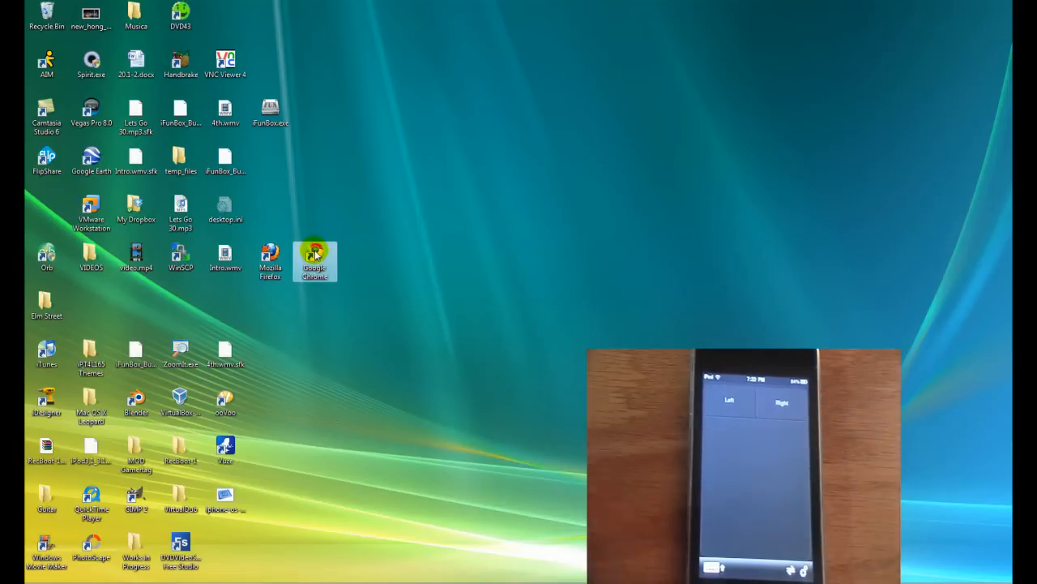
{"action": "double_click", "coordinate": [314, 256]}
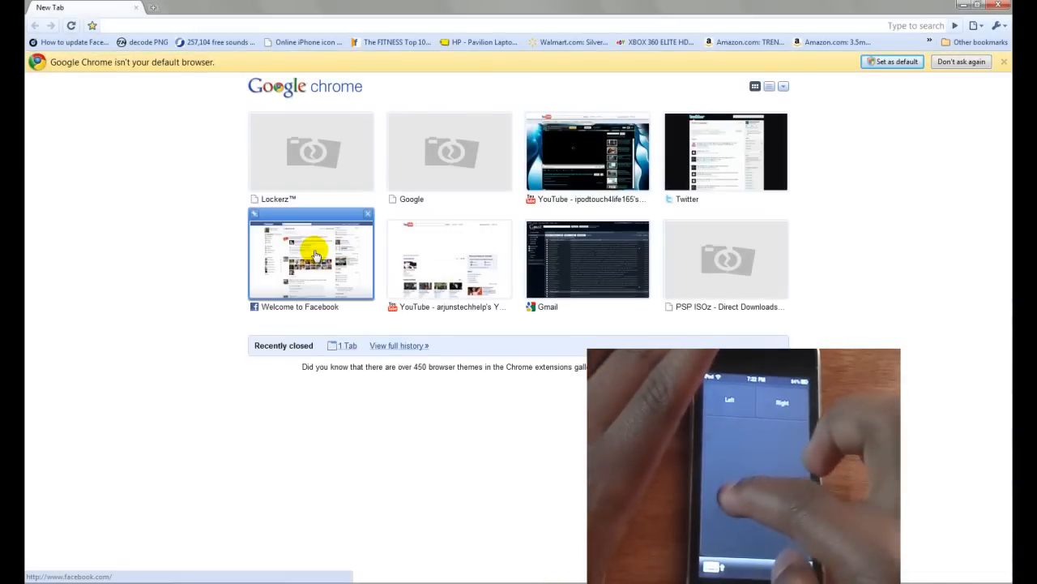
{"action": "mouse_move", "coordinate": [587, 149]}
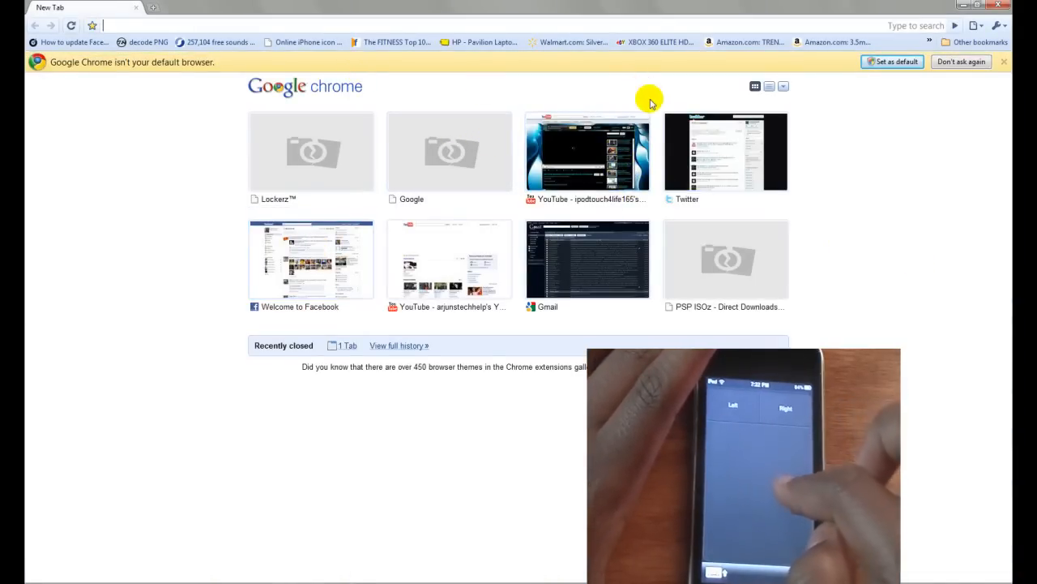
Go to Twitter from Chrome's recent pages and sign in with the saved credentials.
{"action": "left_click", "coordinate": [726, 149]}
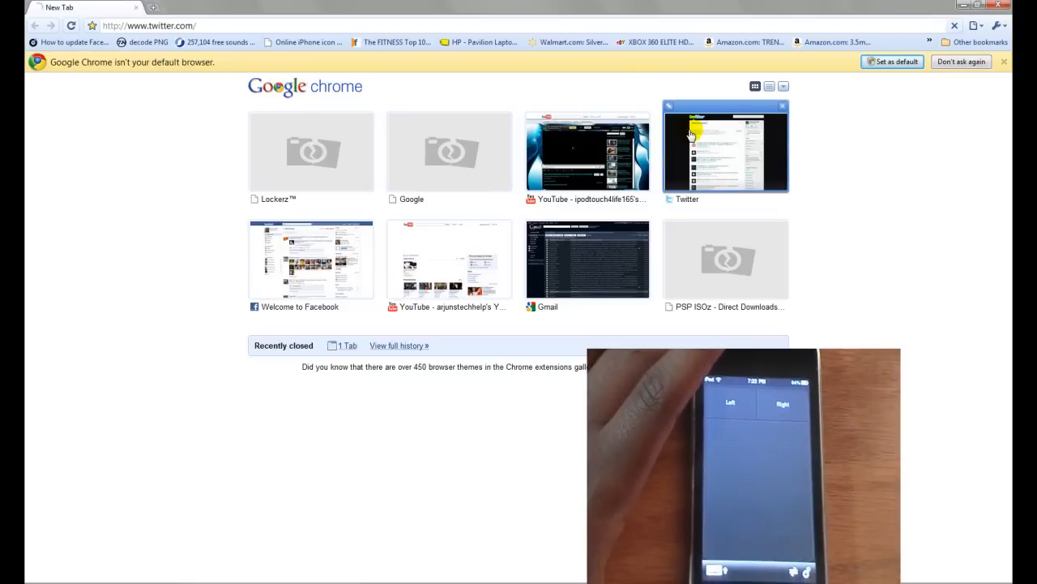
{"action": "left_click", "coordinate": [726, 147]}
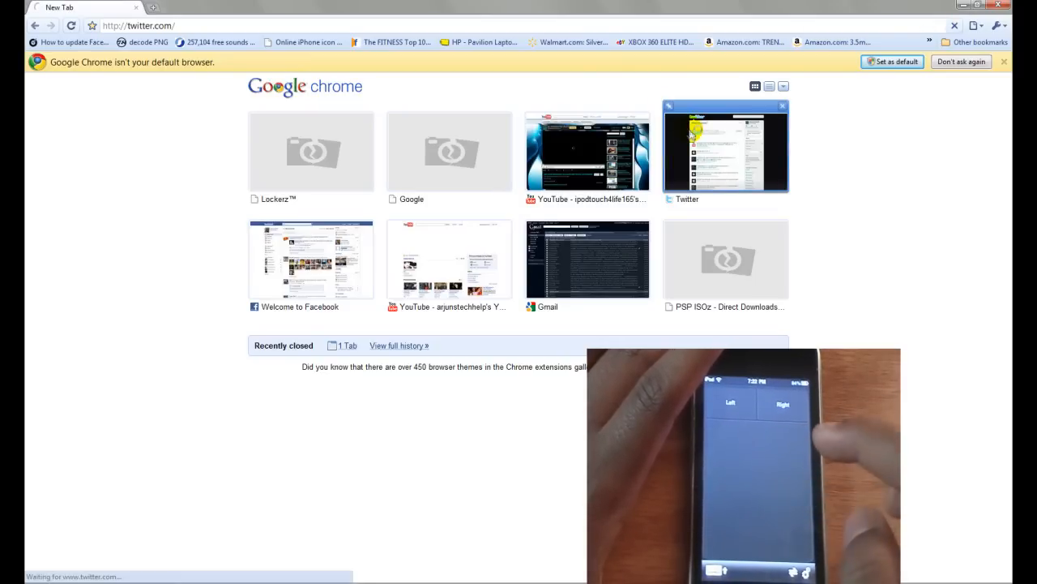
{"action": "left_click", "coordinate": [724, 148]}
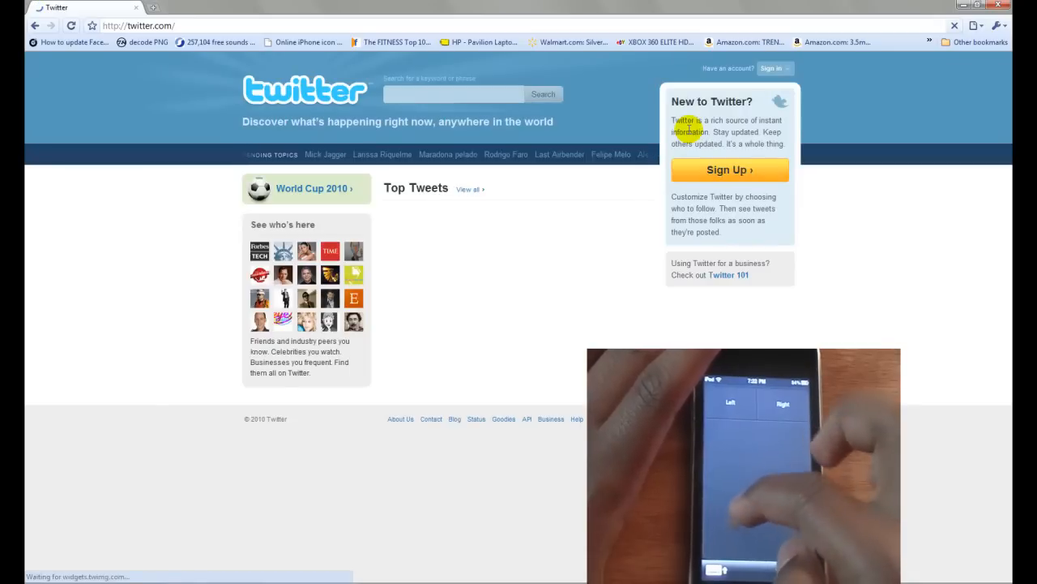
{"action": "left_click", "coordinate": [772, 69]}
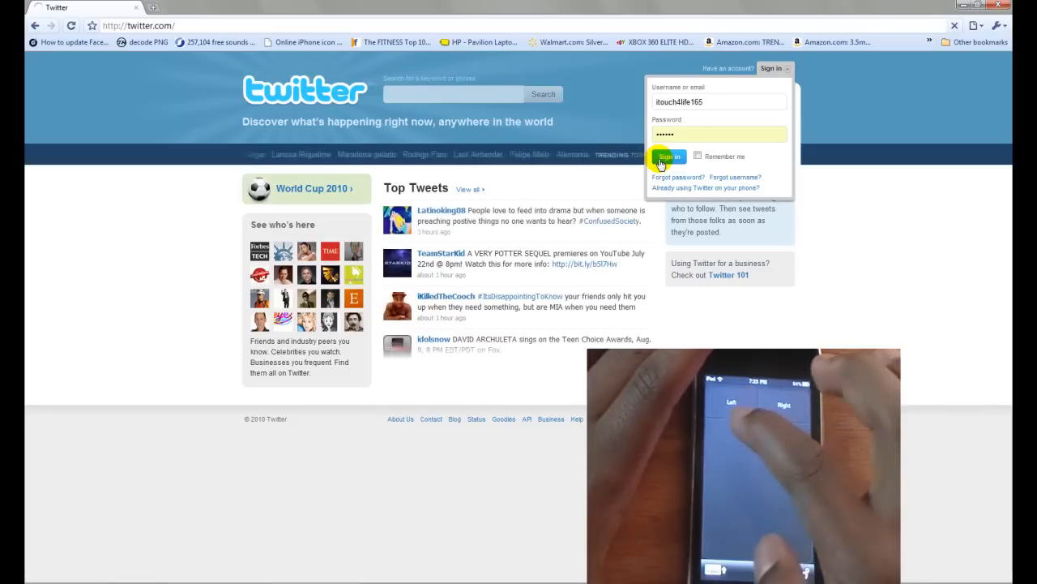
{"action": "left_click", "coordinate": [668, 156]}
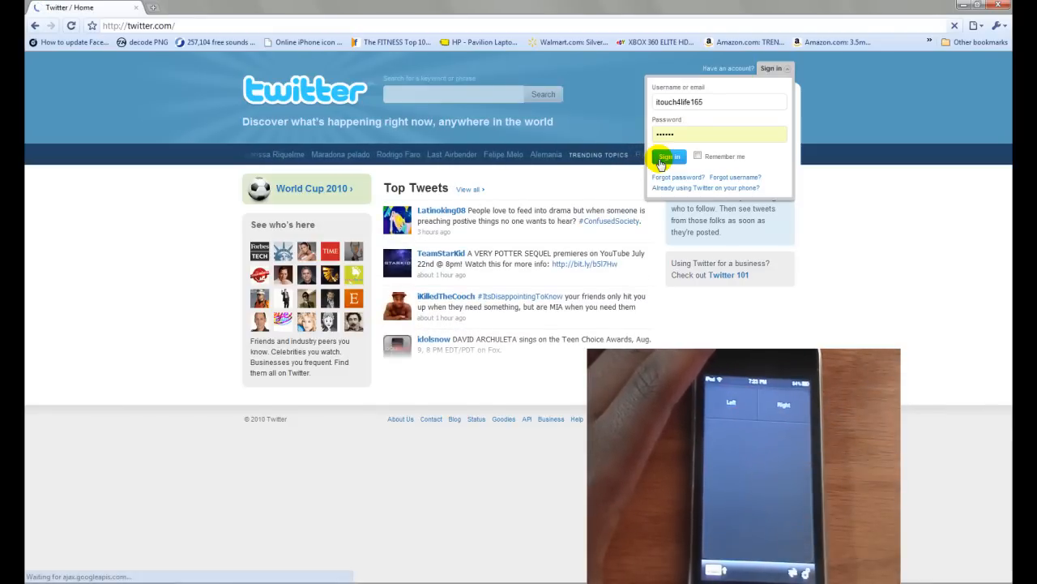
{"action": "left_click", "coordinate": [666, 156]}
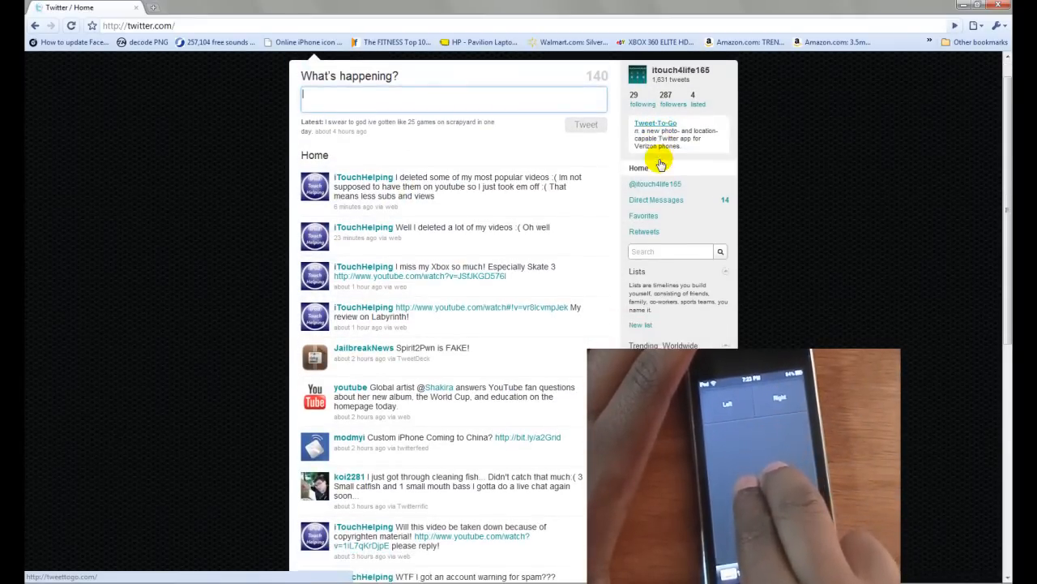
Scroll down through the home timeline.
{"action": "scroll", "scroll_direction": "down", "scroll_amount": 3}
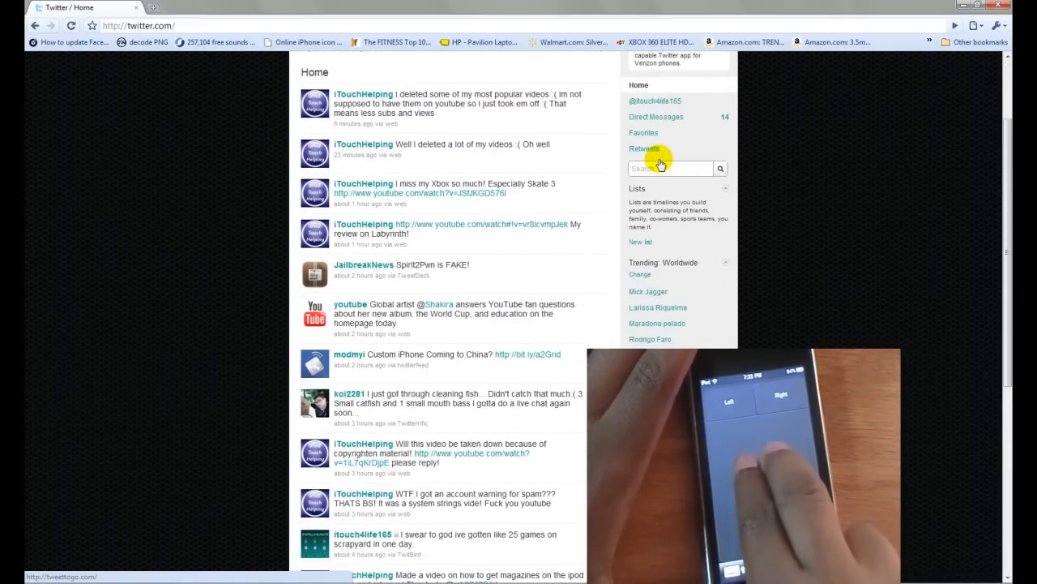
{"action": "scroll", "scroll_direction": "down", "scroll_amount": 3}
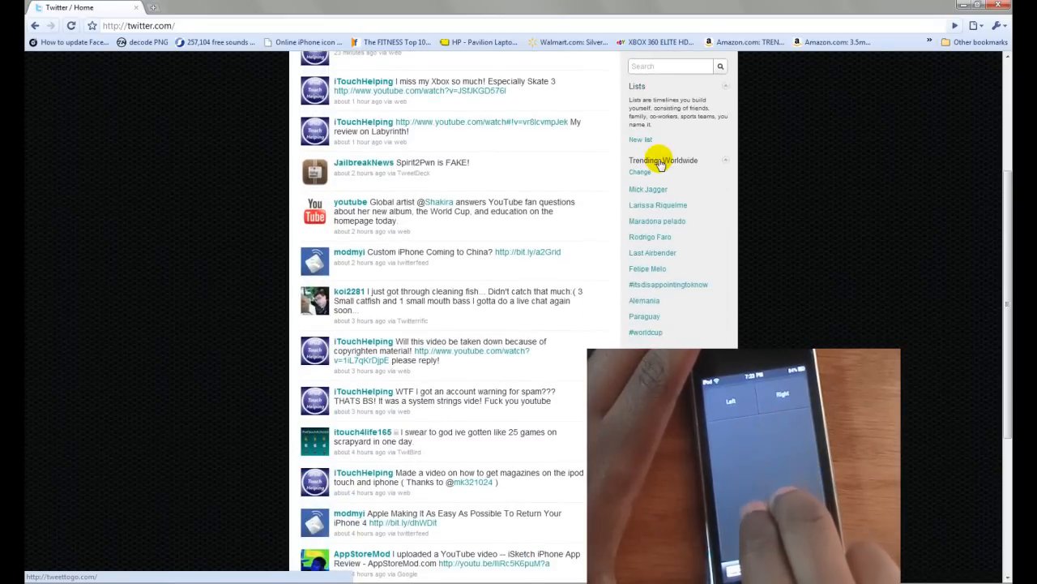
{"action": "scroll", "scroll_direction": "down", "scroll_amount": 3}
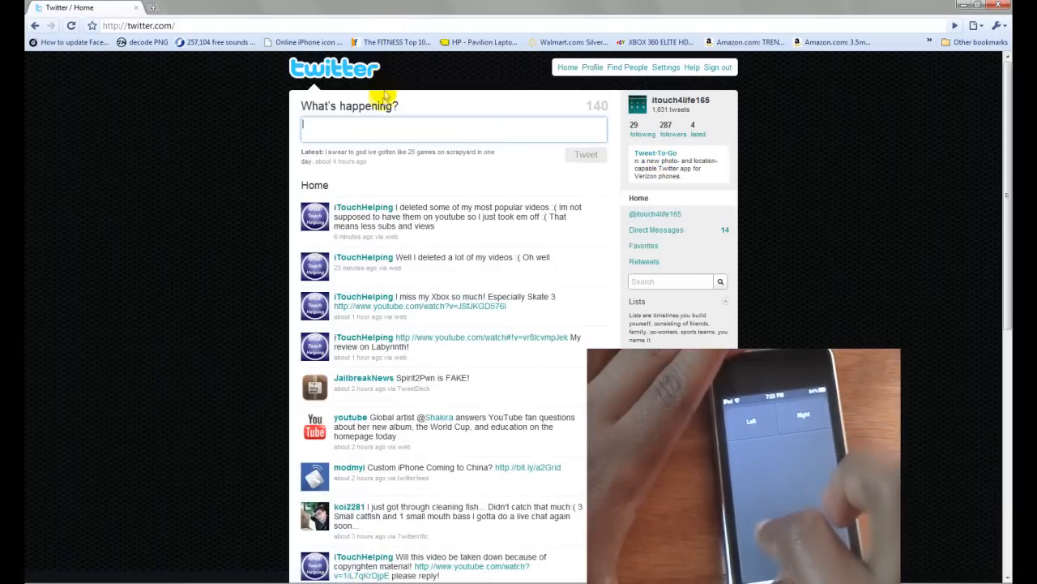
{"action": "mouse_move", "coordinate": [376, 126]}
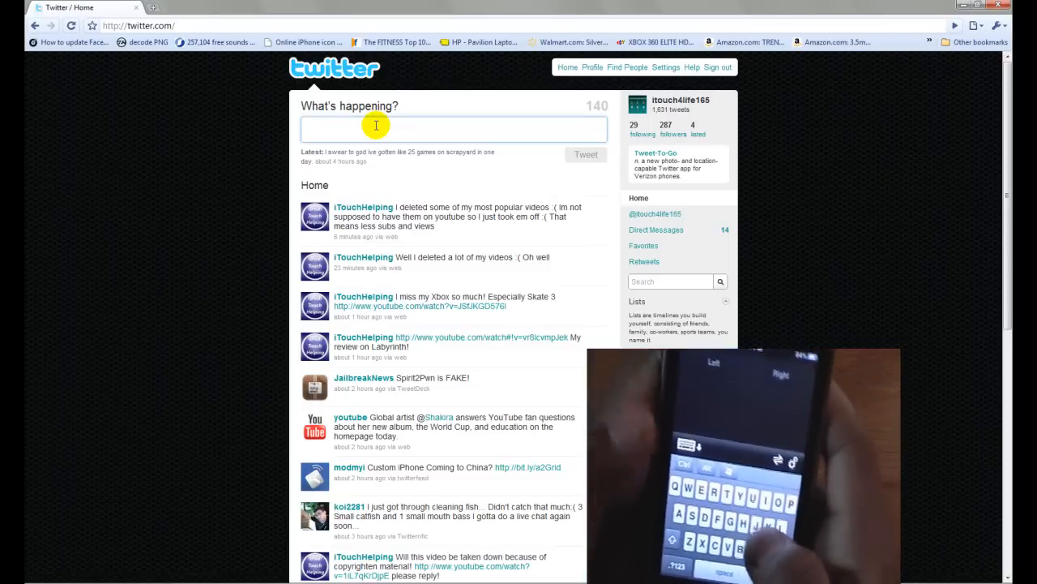
Compose 'making a new video' in the What's happening box and post the tweet.
{"action": "type", "text": "making a new video"}
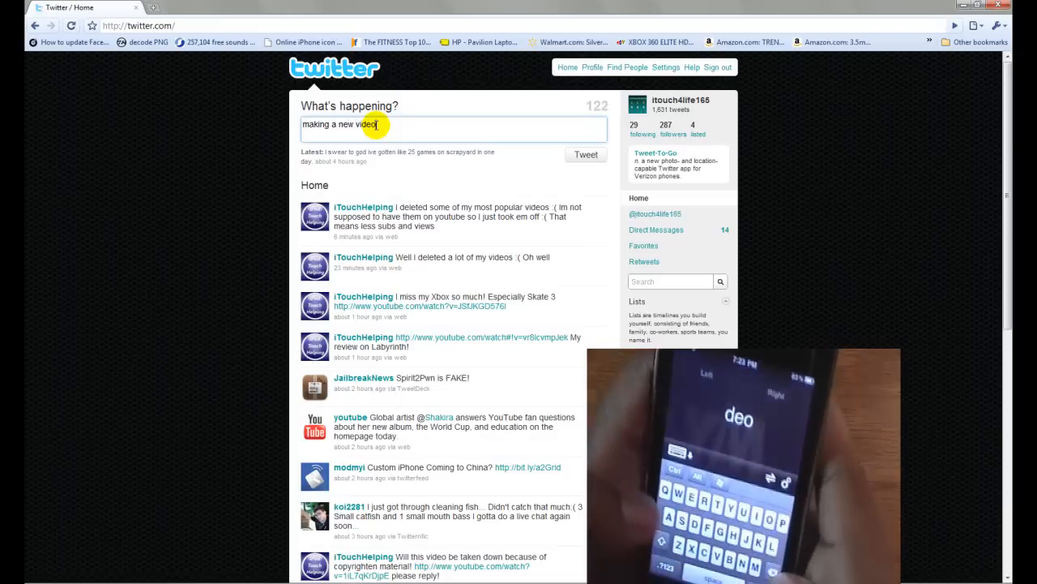
{"action": "key", "text": "Backspace"}
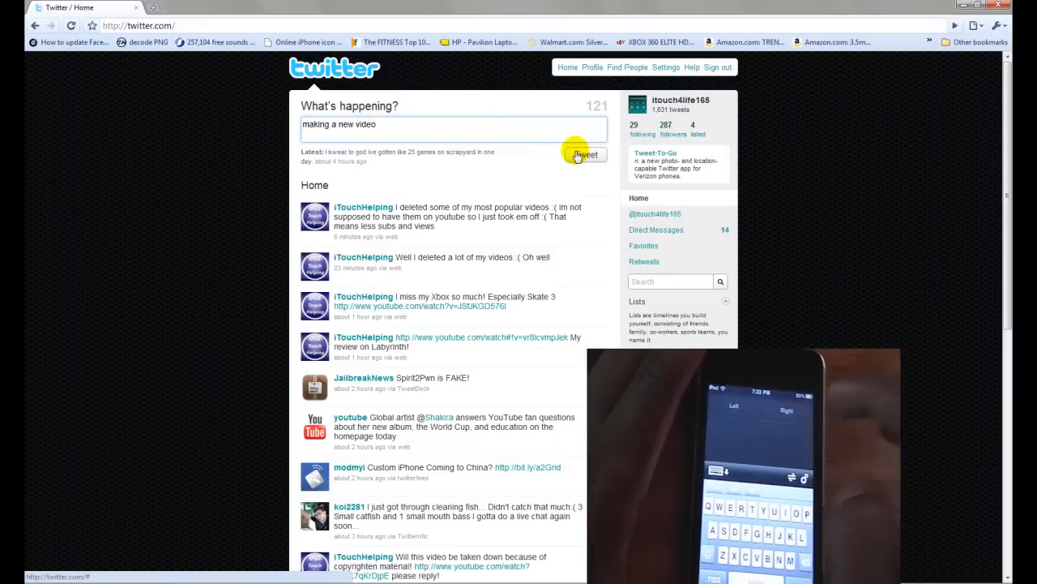
{"action": "left_click", "coordinate": [584, 156]}
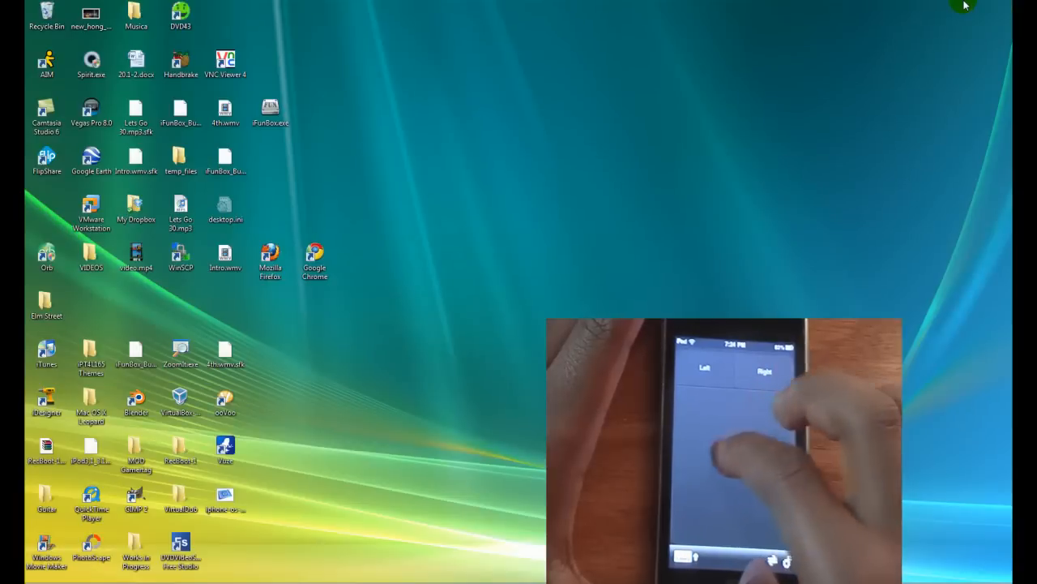
{"action": "mouse_move", "coordinate": [393, 250]}
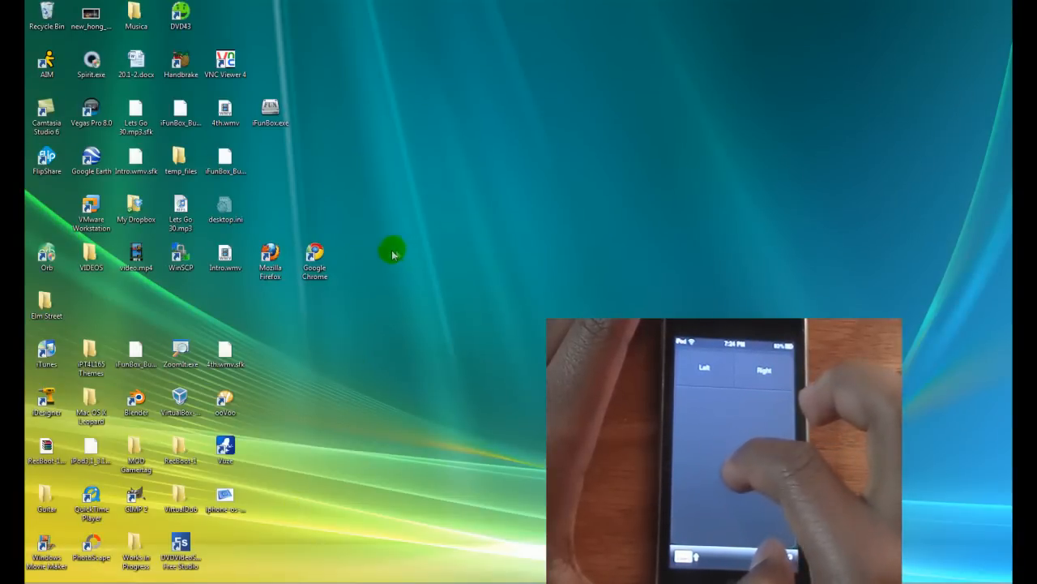
Drag the Mozilla Firefox icon down into the open middle of the desktop.
{"action": "left_click", "coordinate": [315, 259]}
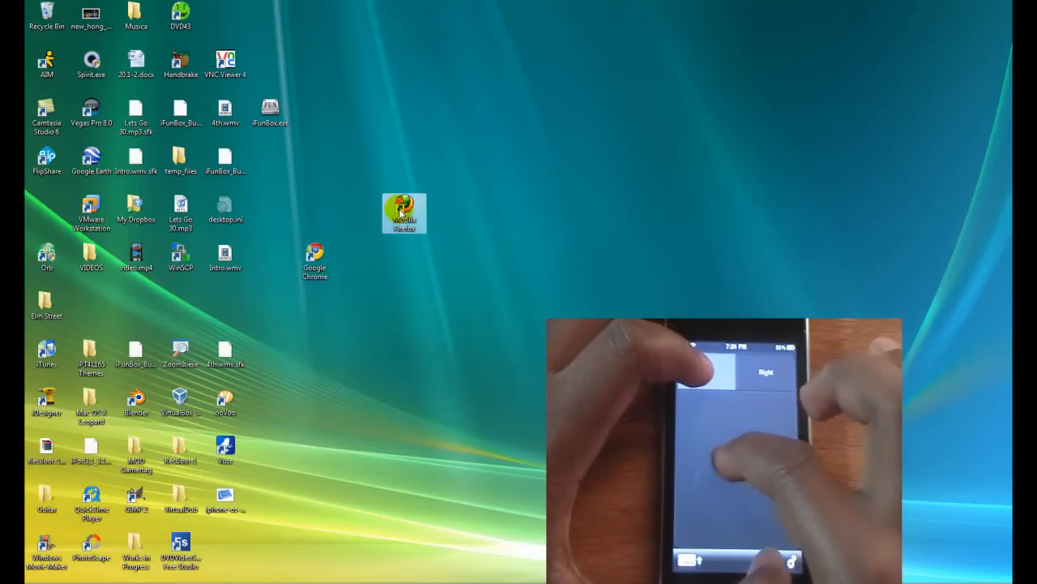
{"action": "left_click_drag", "start_coordinate": [406, 213], "coordinate": [450, 359]}
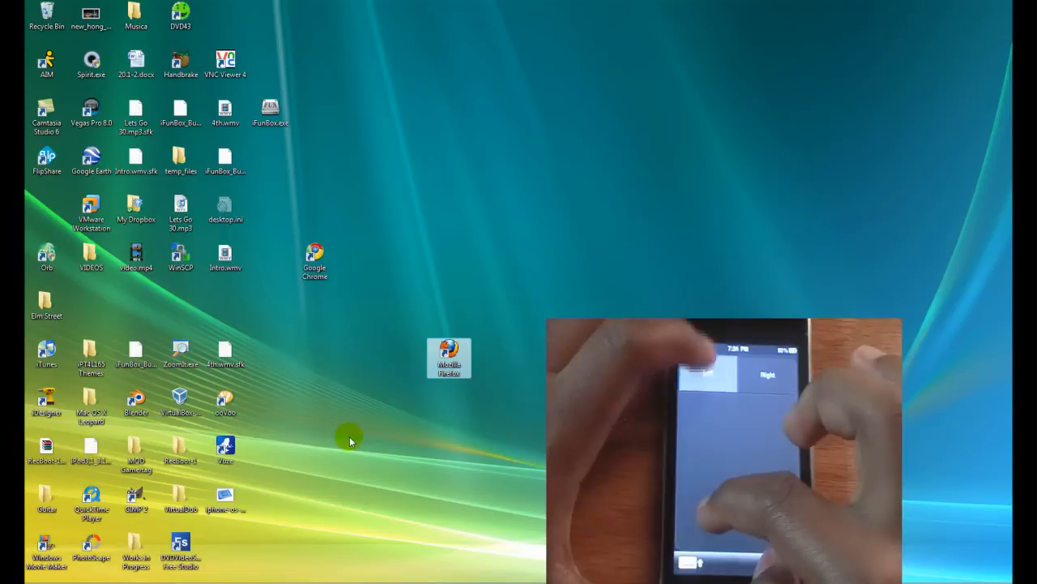